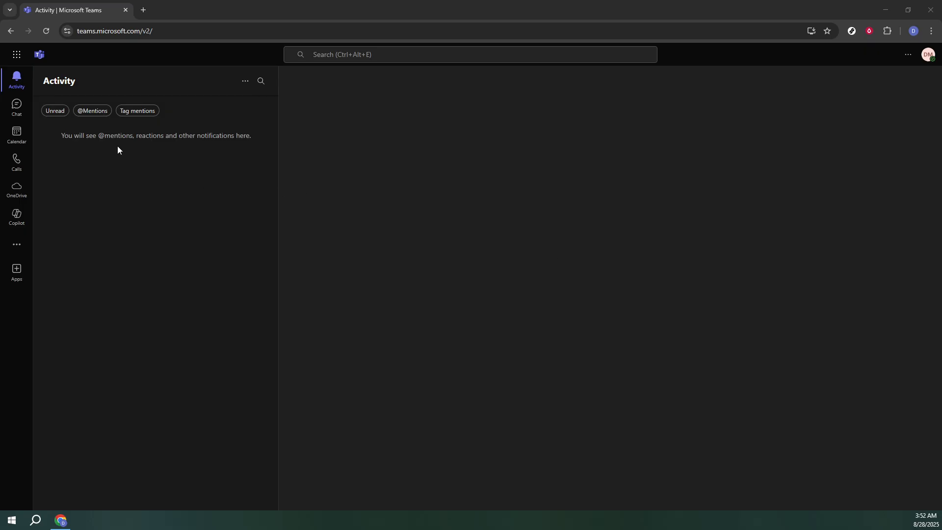
- Switch to the Chat view listing teams and channels
left_click(16, 107)
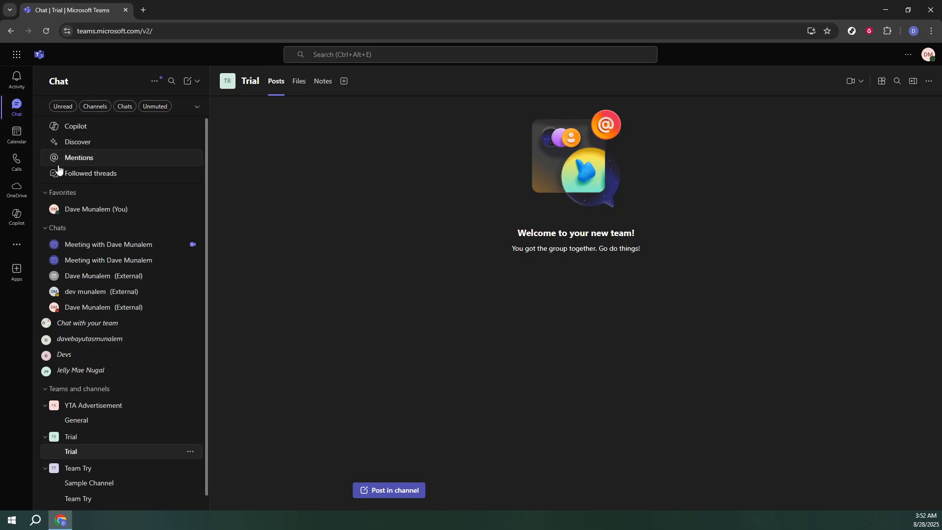
mouse_move(103, 276)
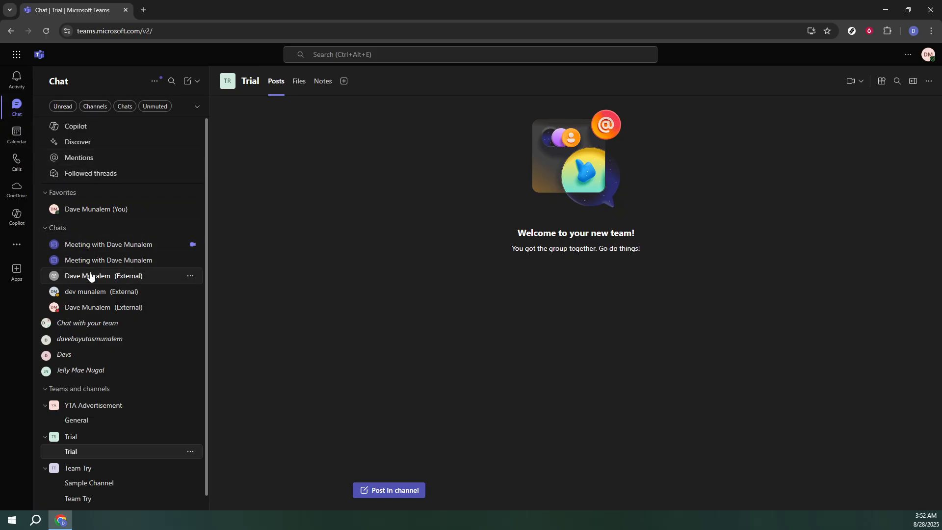
mouse_move(91, 277)
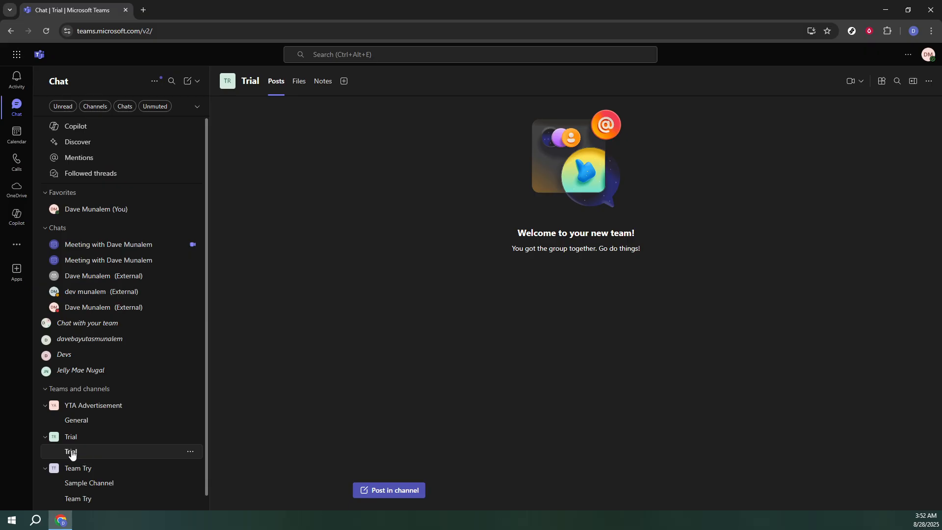
mouse_move(71, 452)
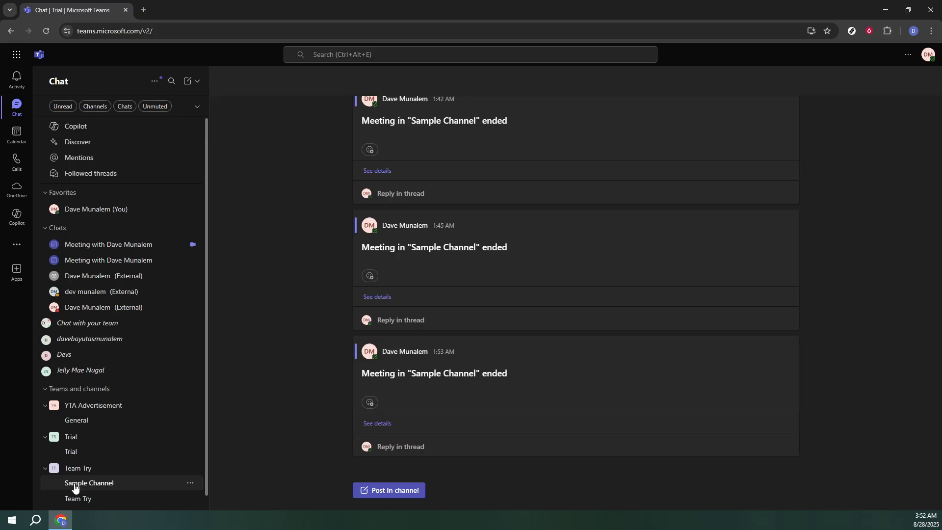
- Open the Workflows templates window from the channel's More options menu
left_click(89, 483)
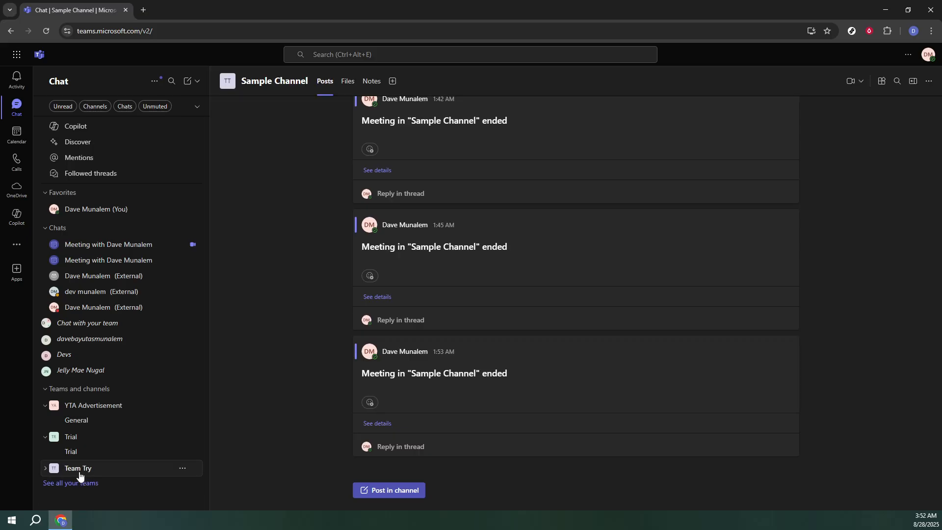
mouse_move(79, 470)
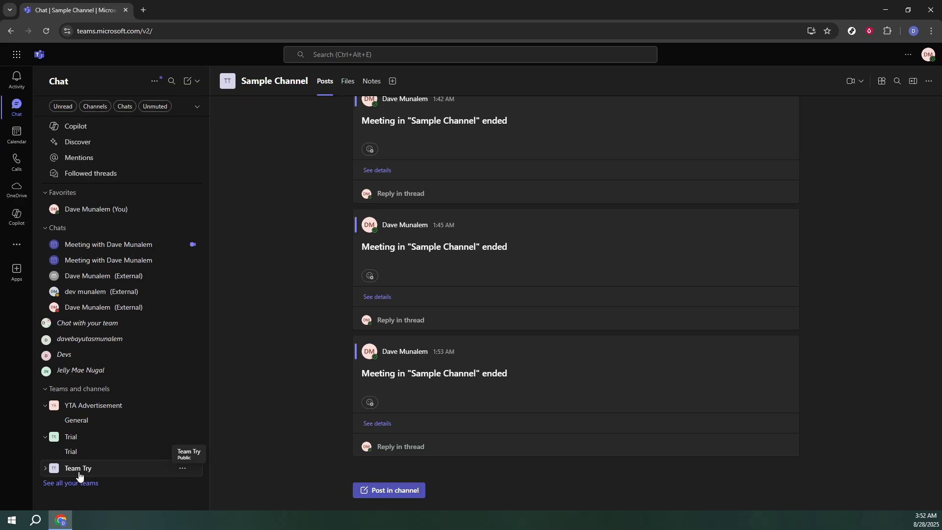
mouse_move(90, 471)
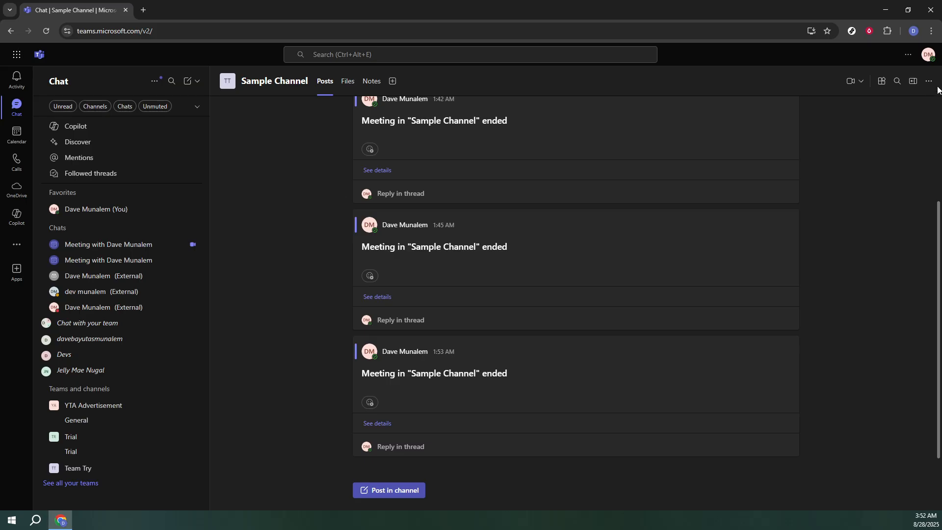
left_click(928, 82)
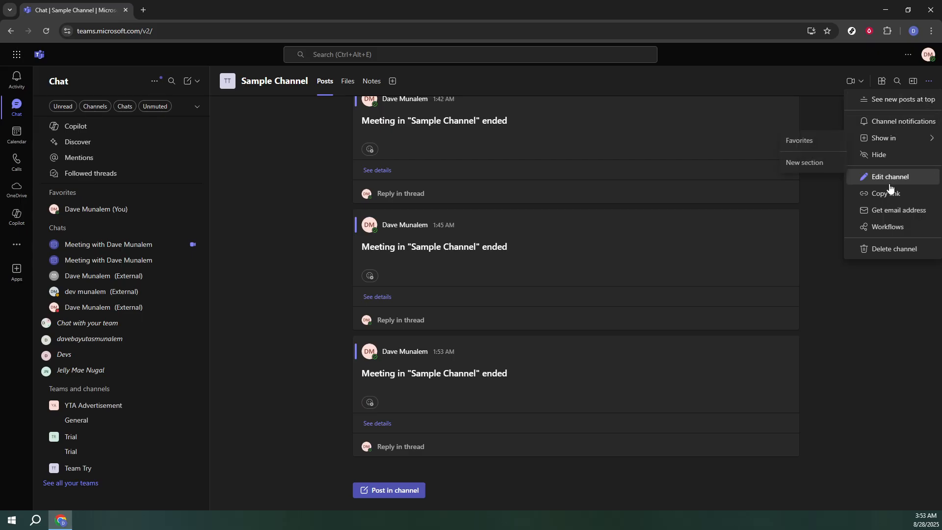
mouse_move(891, 227)
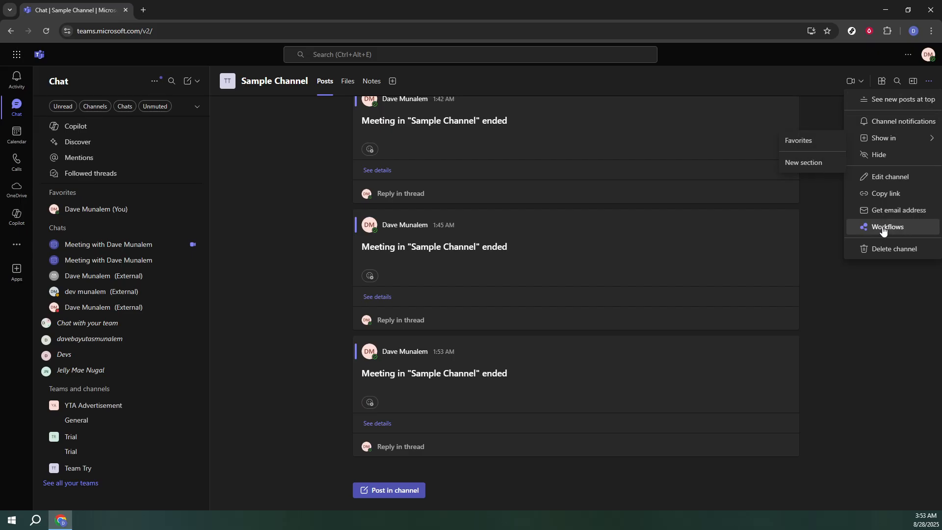
left_click(889, 227)
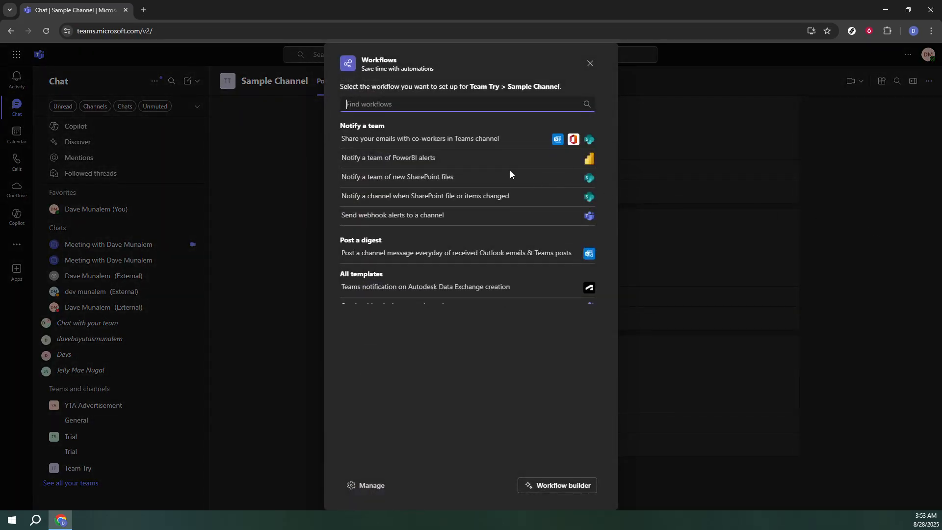
- Choose the daily Outlook emails & Teams posts digest template, name it 'trial', and continue
left_click(456, 253)
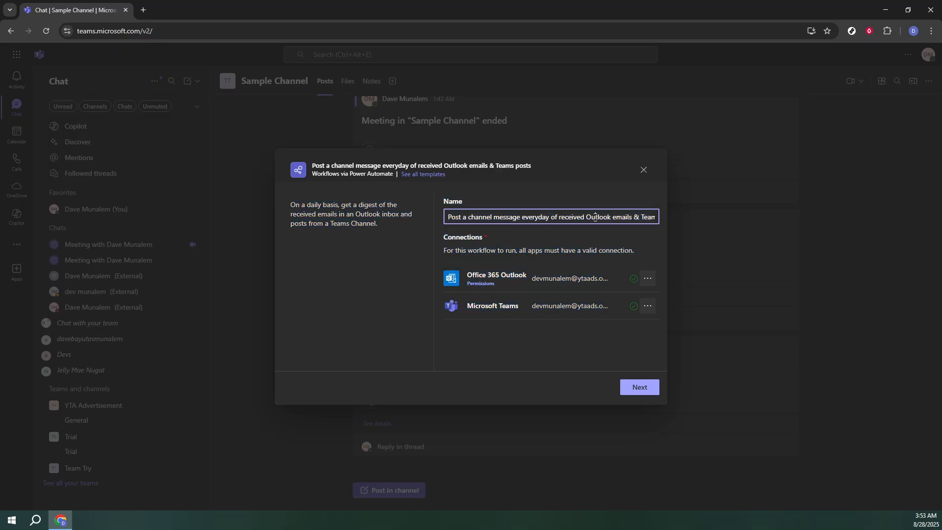
type("trial")
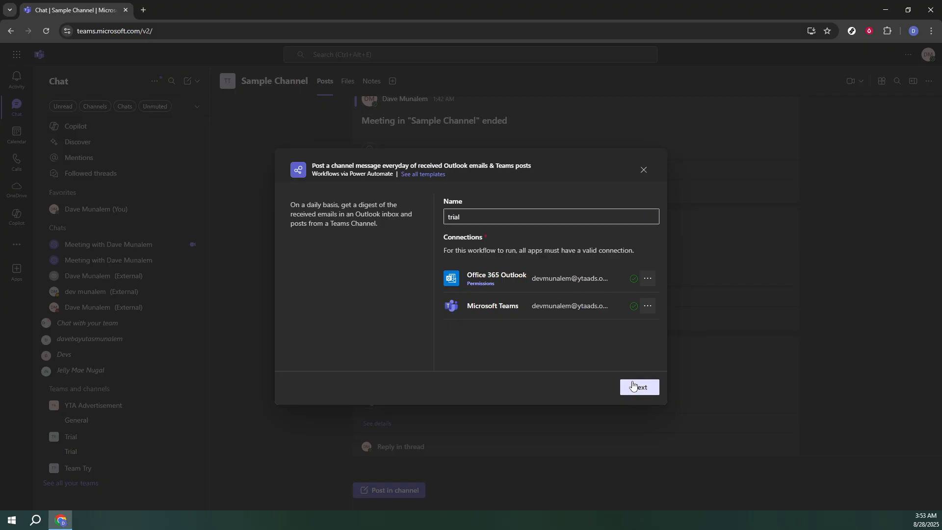
left_click(639, 387)
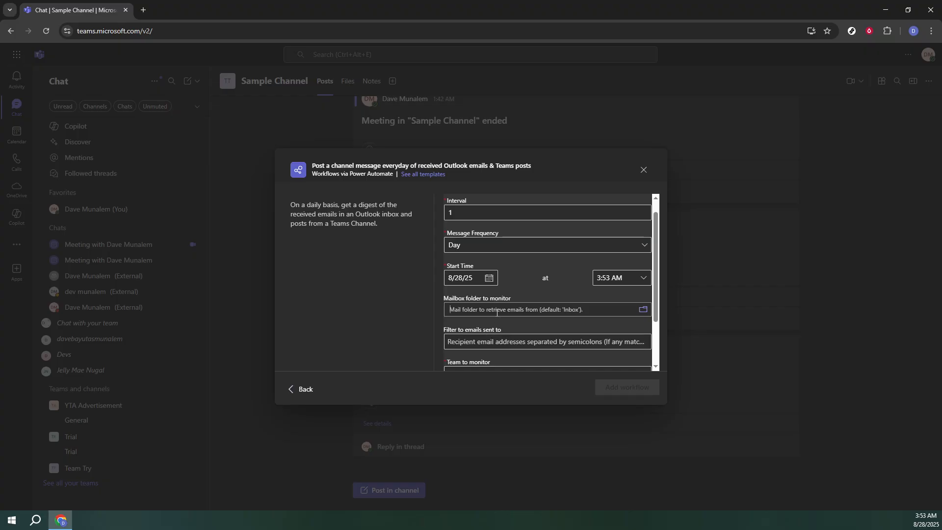
- Monitor Team Try, notify Team Try's Sample Channel, and add the digest workflow
scroll("down", 3)
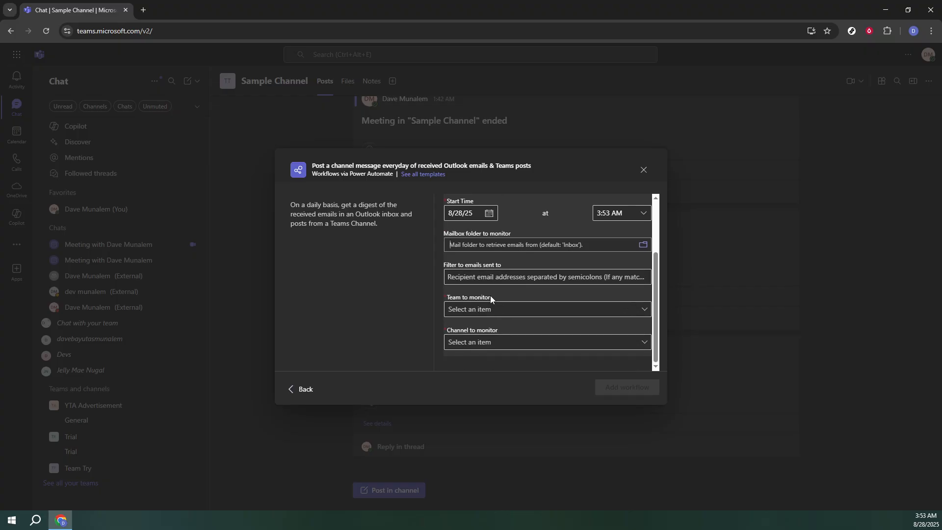
left_click(546, 309)
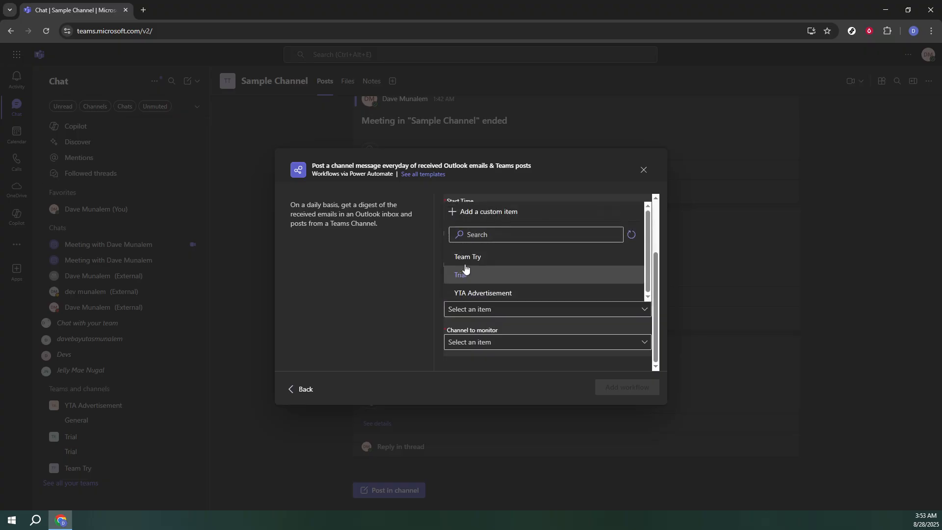
left_click(467, 256)
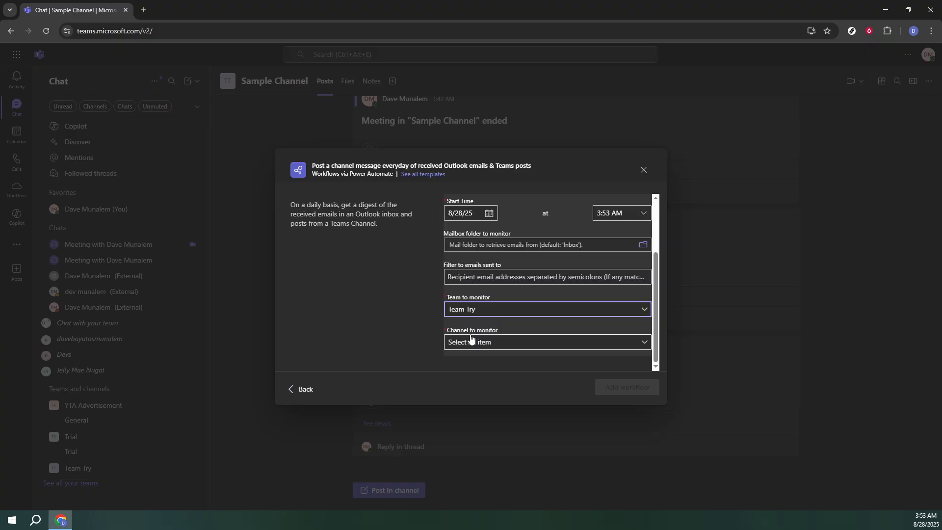
left_click(546, 342)
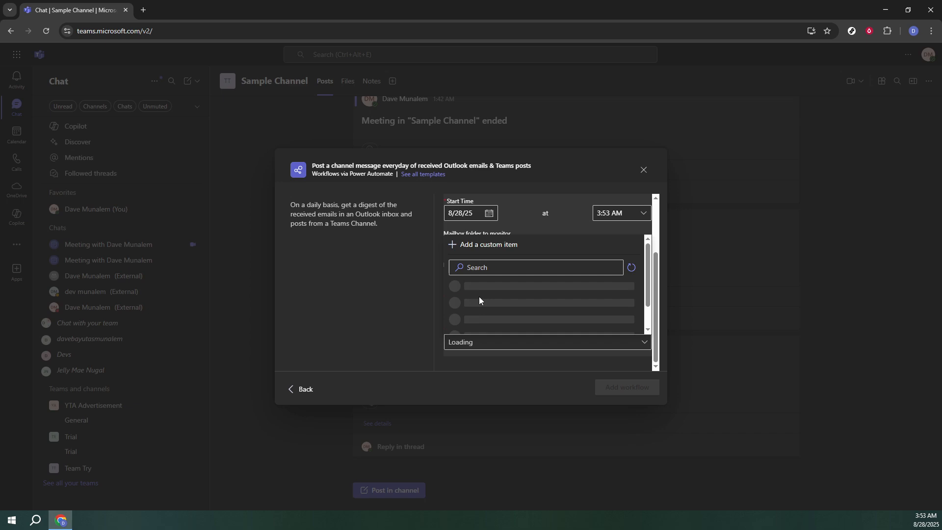
mouse_move(472, 317)
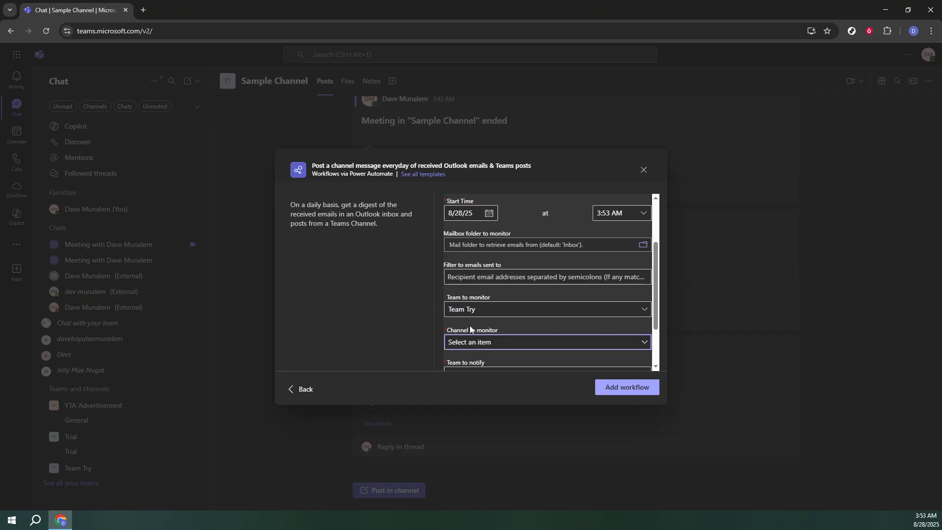
scroll("down", 3)
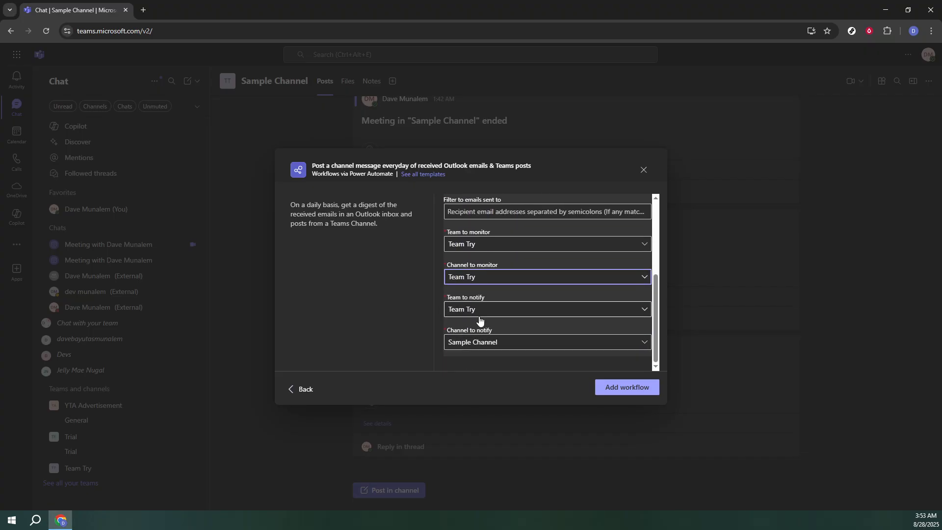
left_click(545, 277)
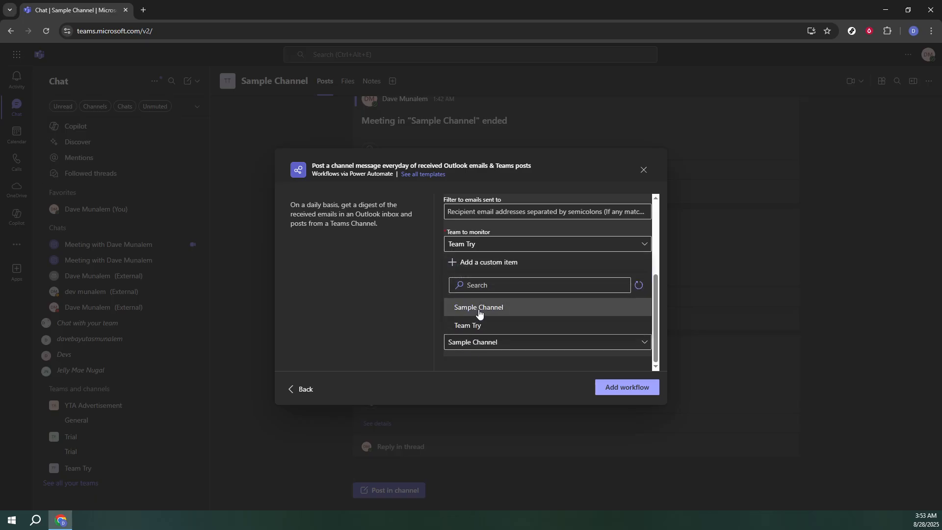
left_click(478, 307)
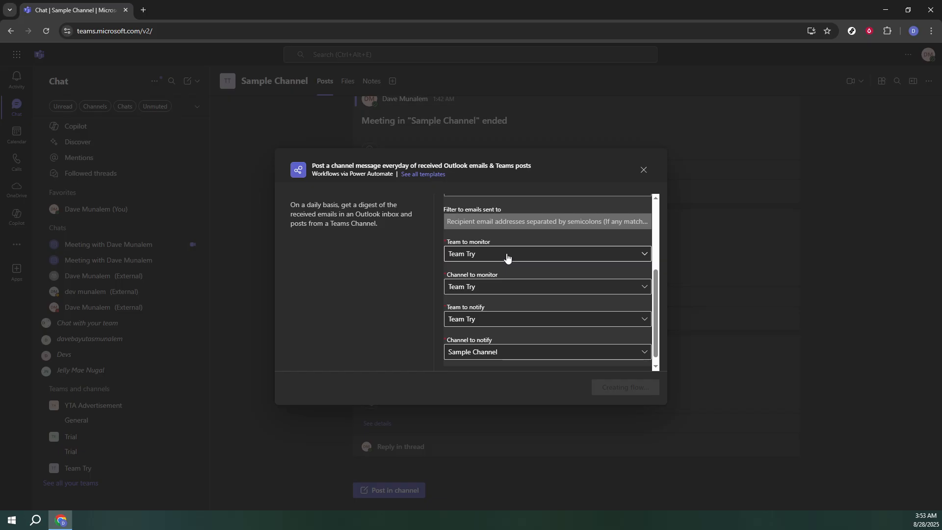
left_click(624, 387)
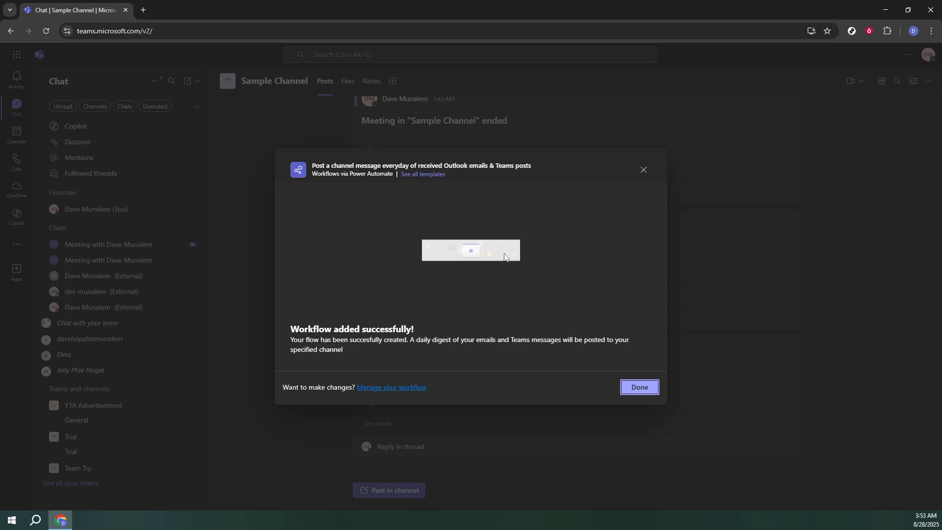
mouse_move(497, 260)
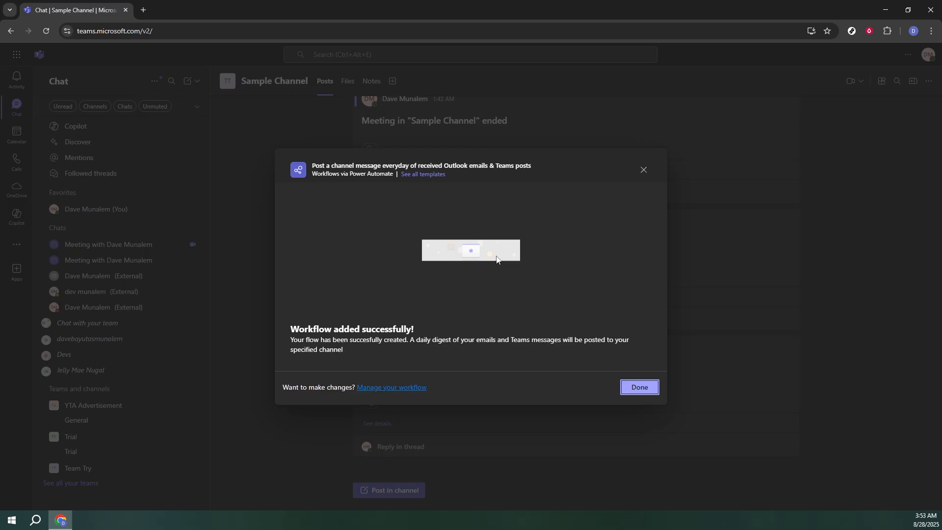